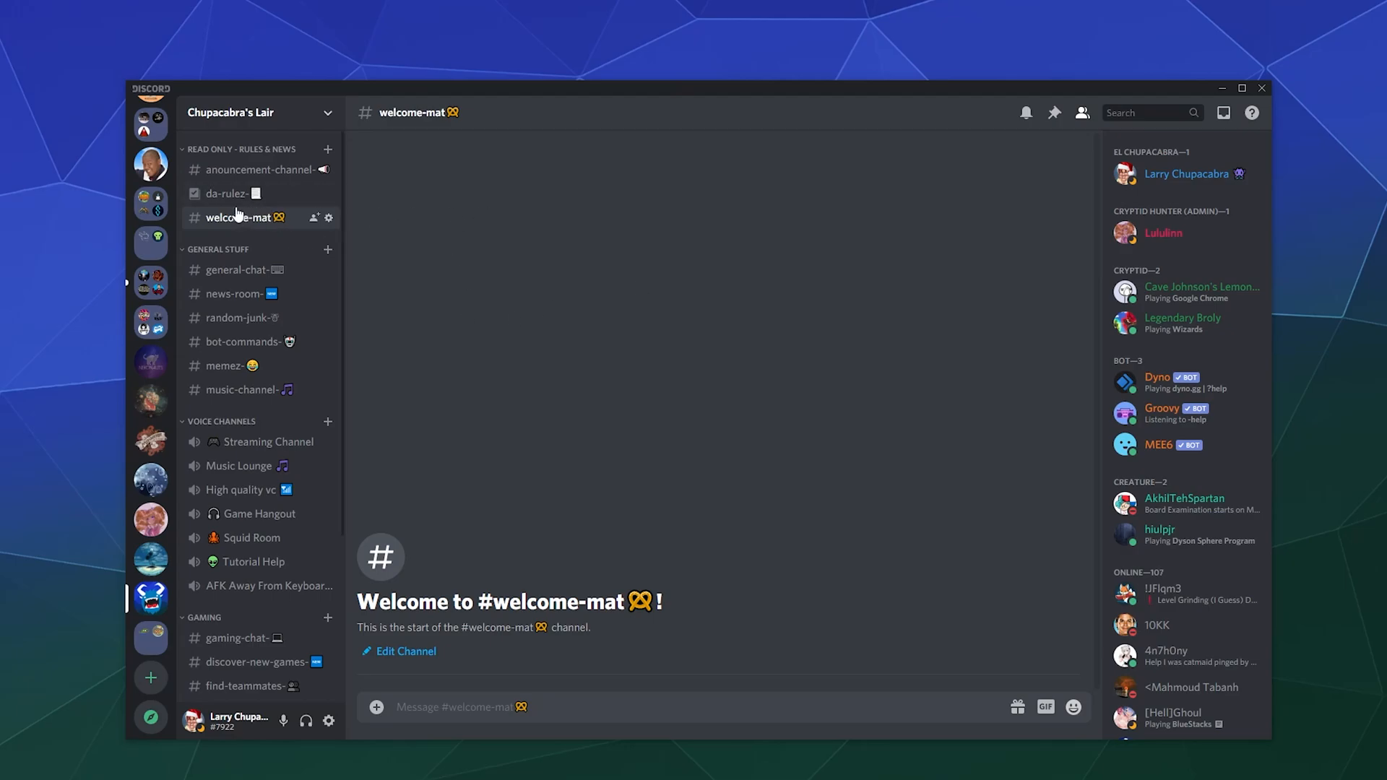
Step: Browse #da-rulez and #announcement, return to #welcome-mat and open its Edit Channel settings
left_click(231, 194)
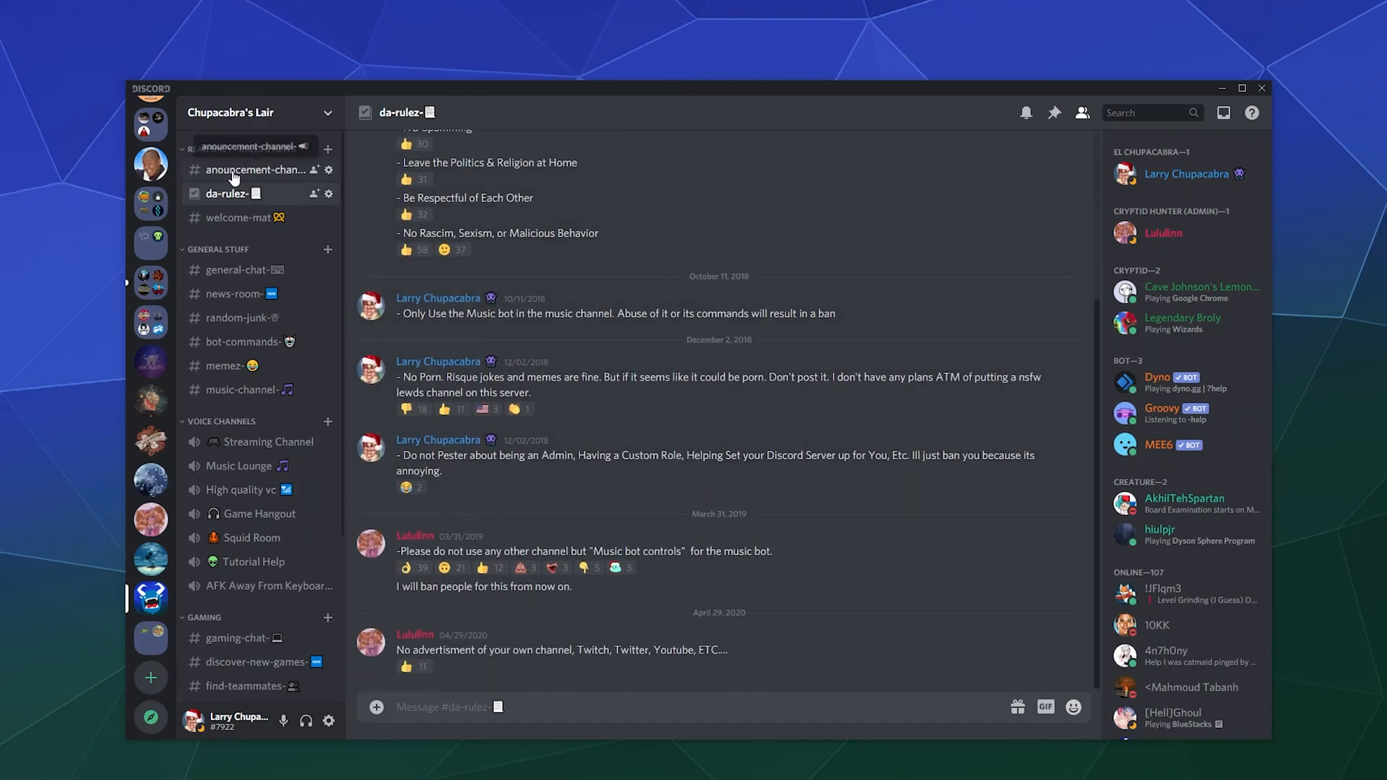
left_click(254, 169)
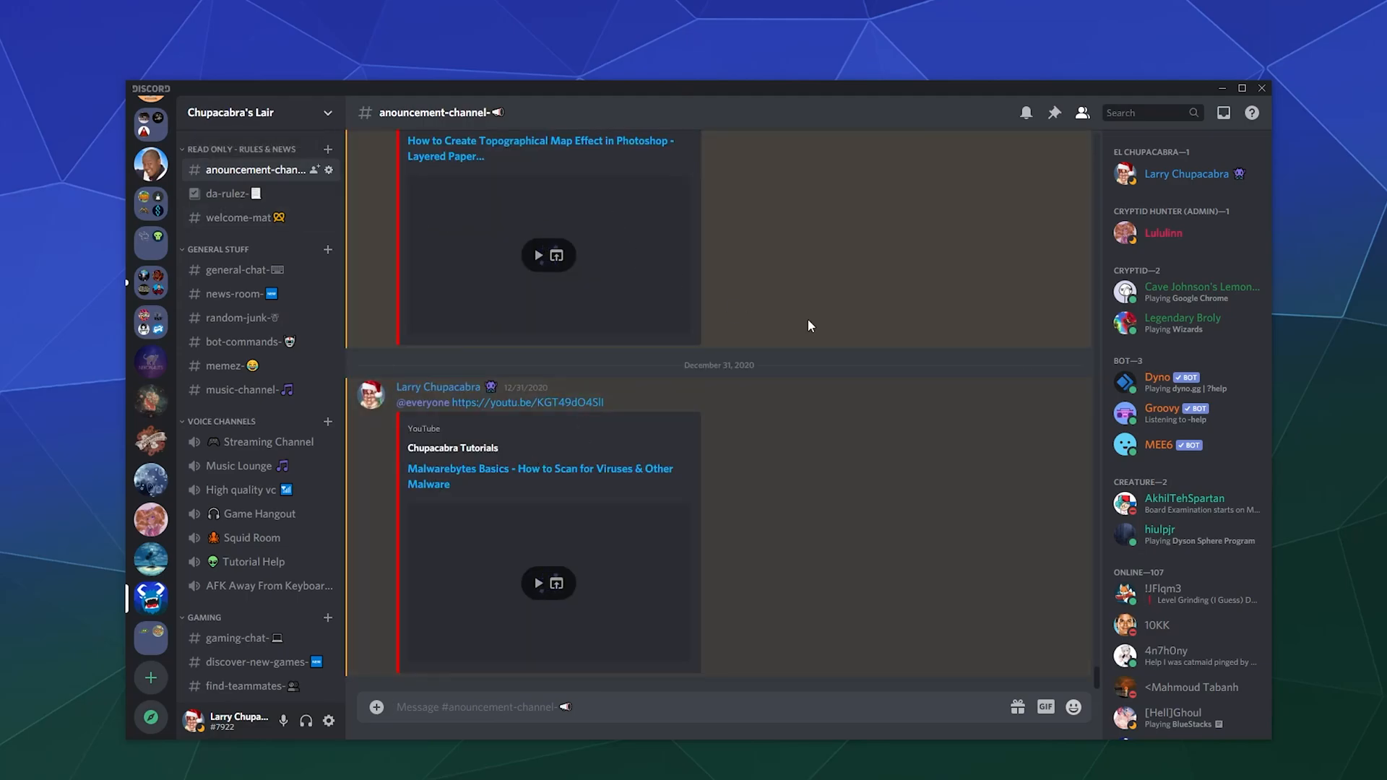
mouse_move(848, 355)
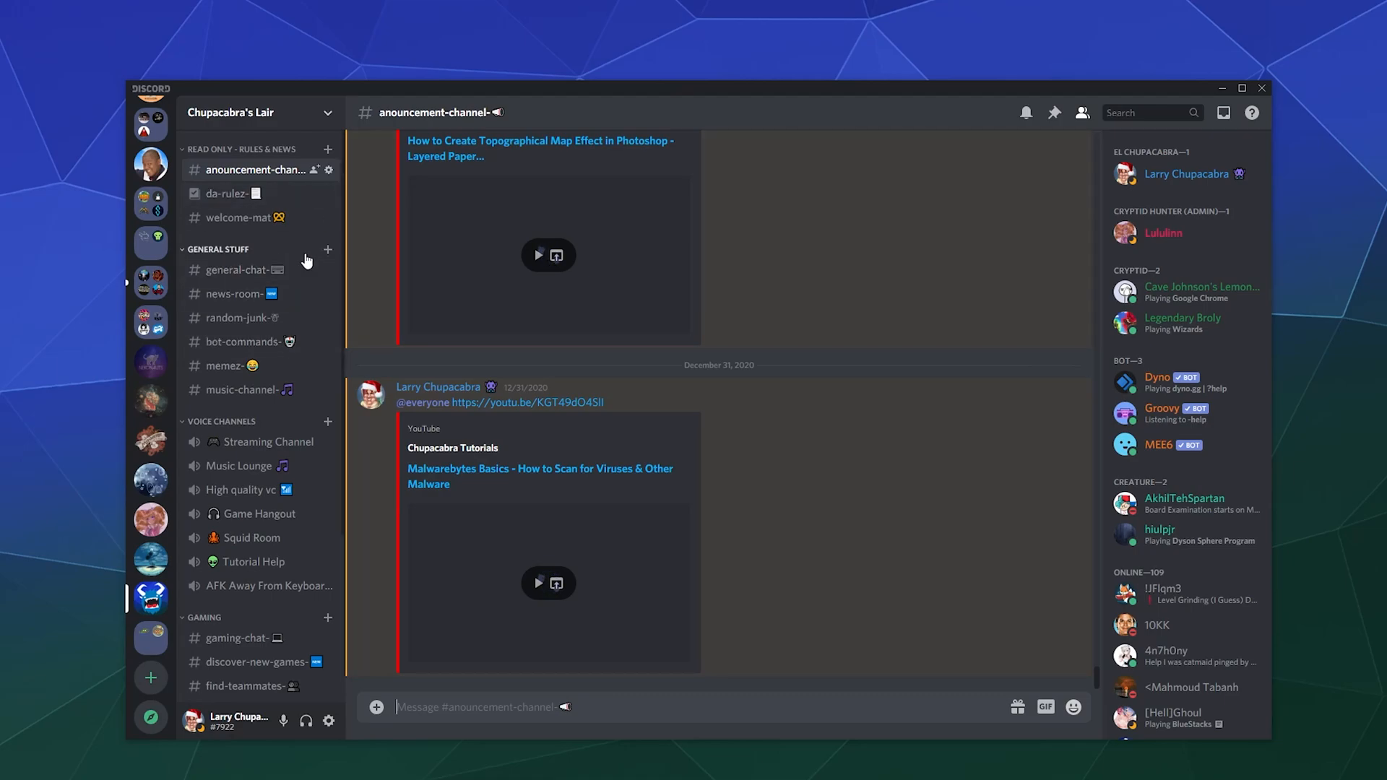
left_click(238, 216)
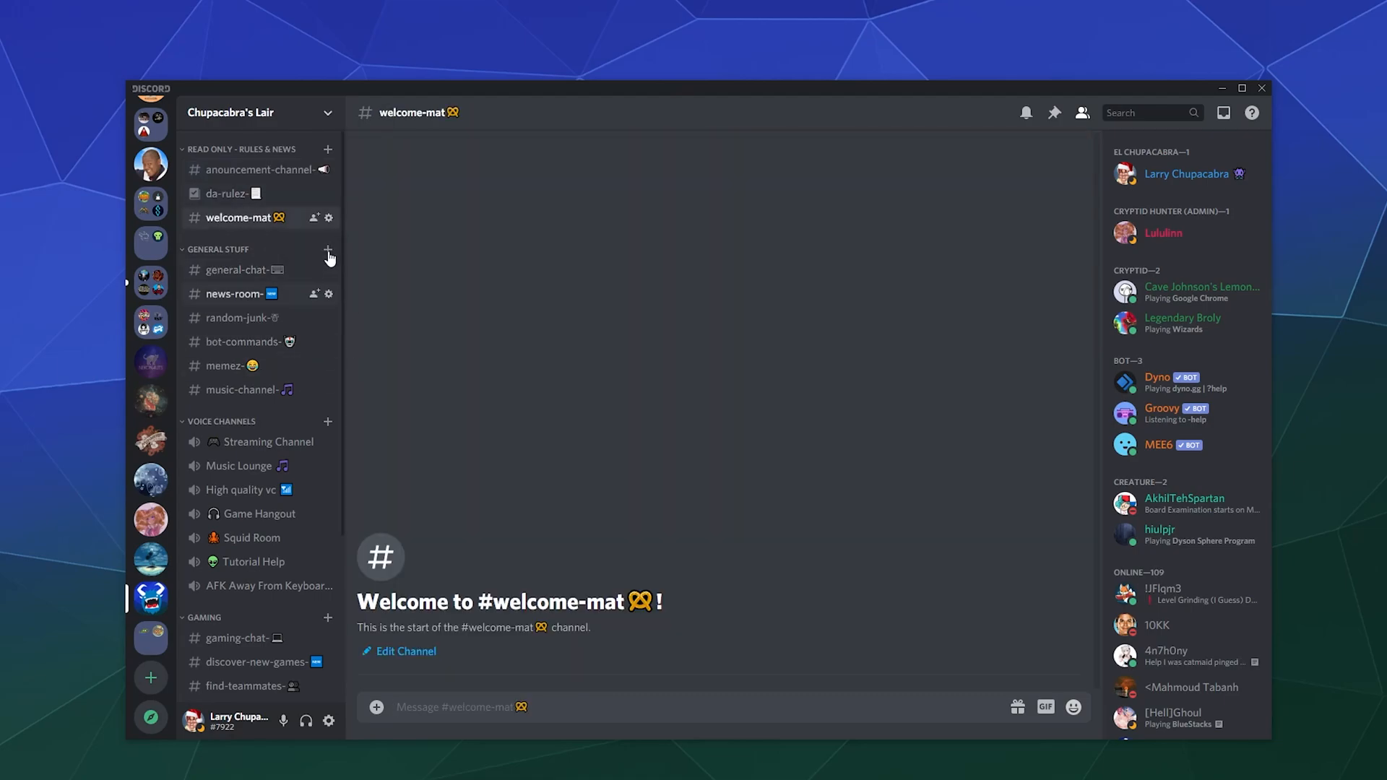
mouse_move(327, 218)
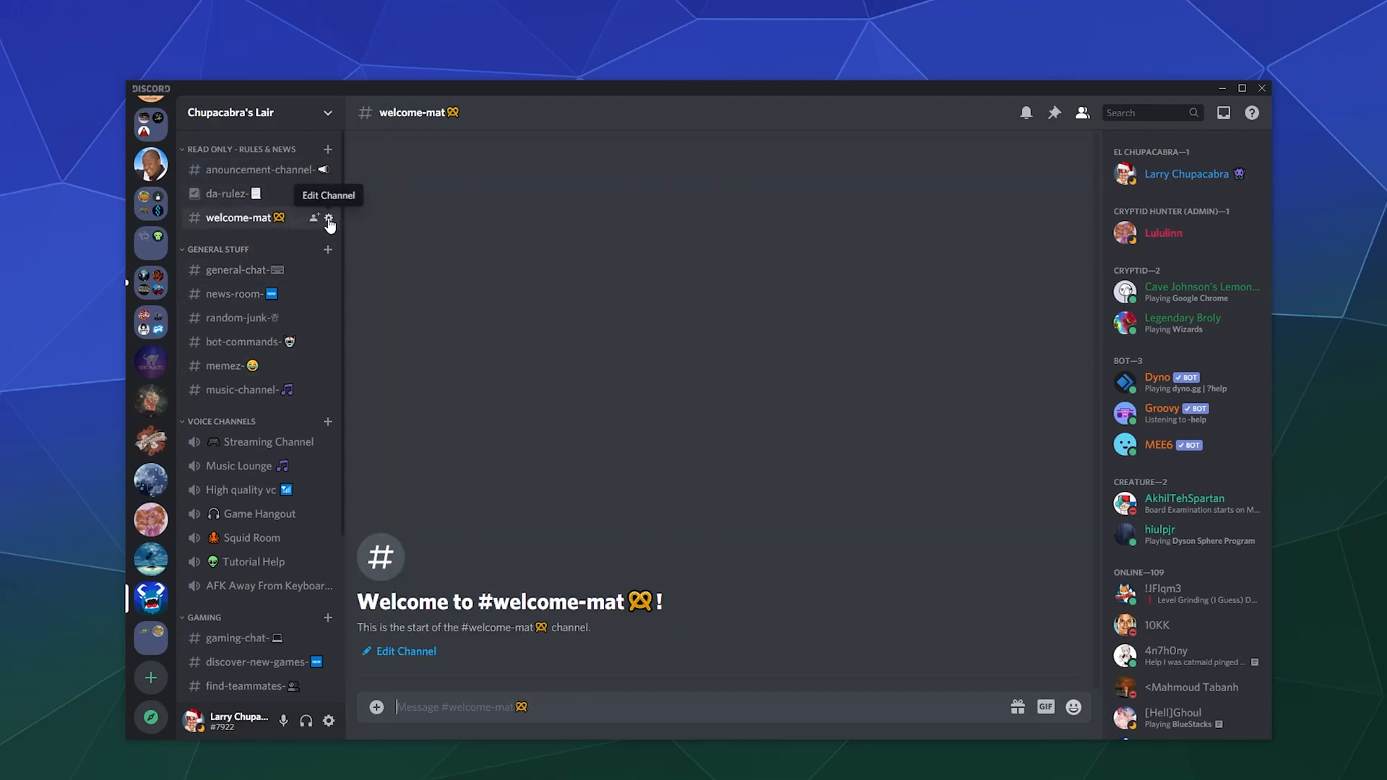
left_click(328, 218)
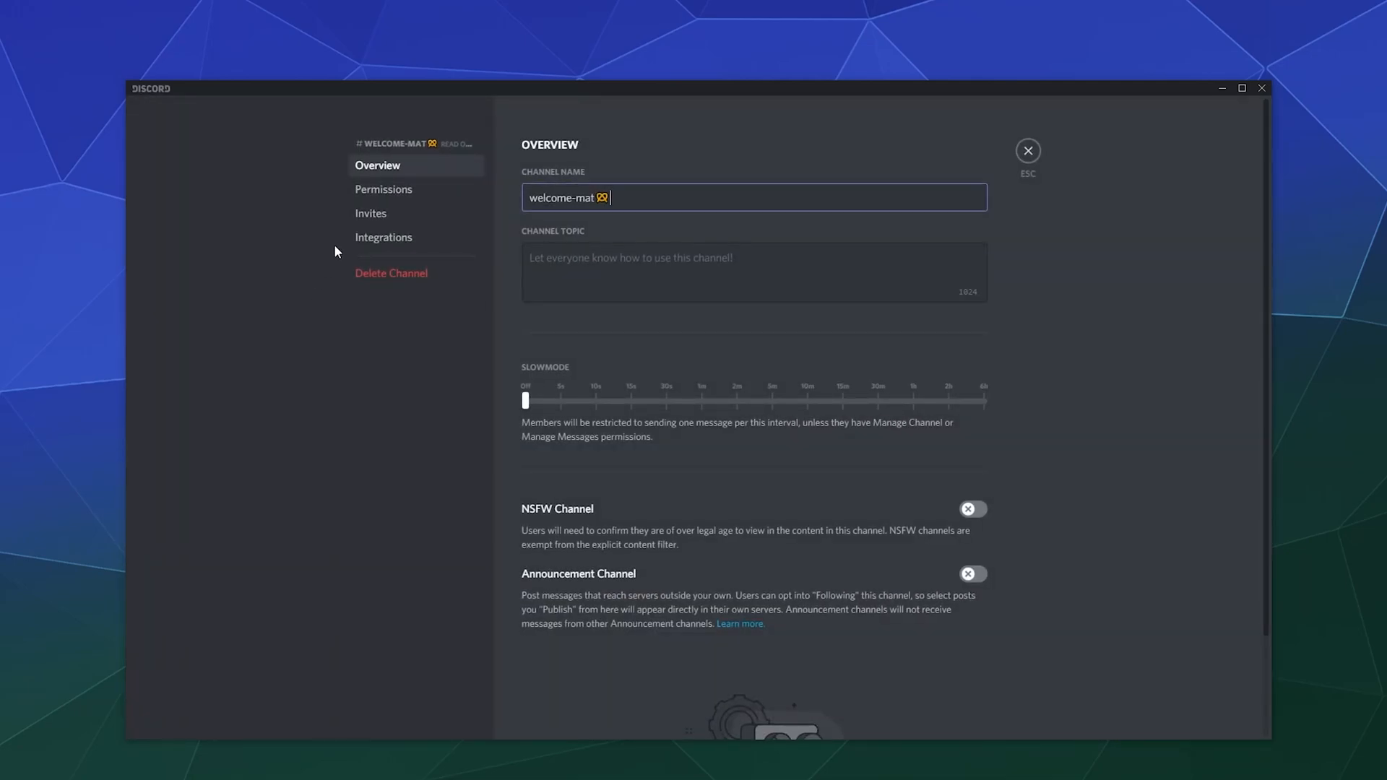
left_click(383, 188)
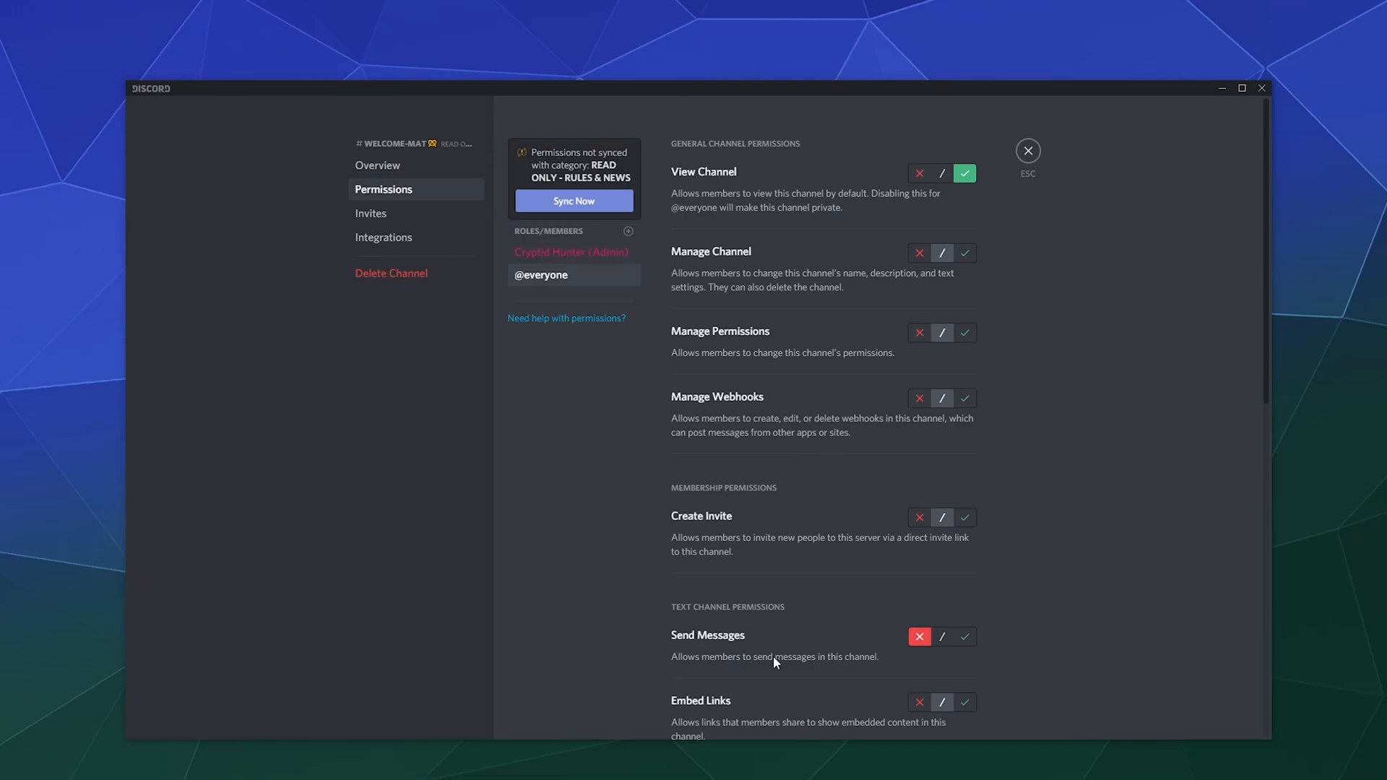
mouse_move(911, 242)
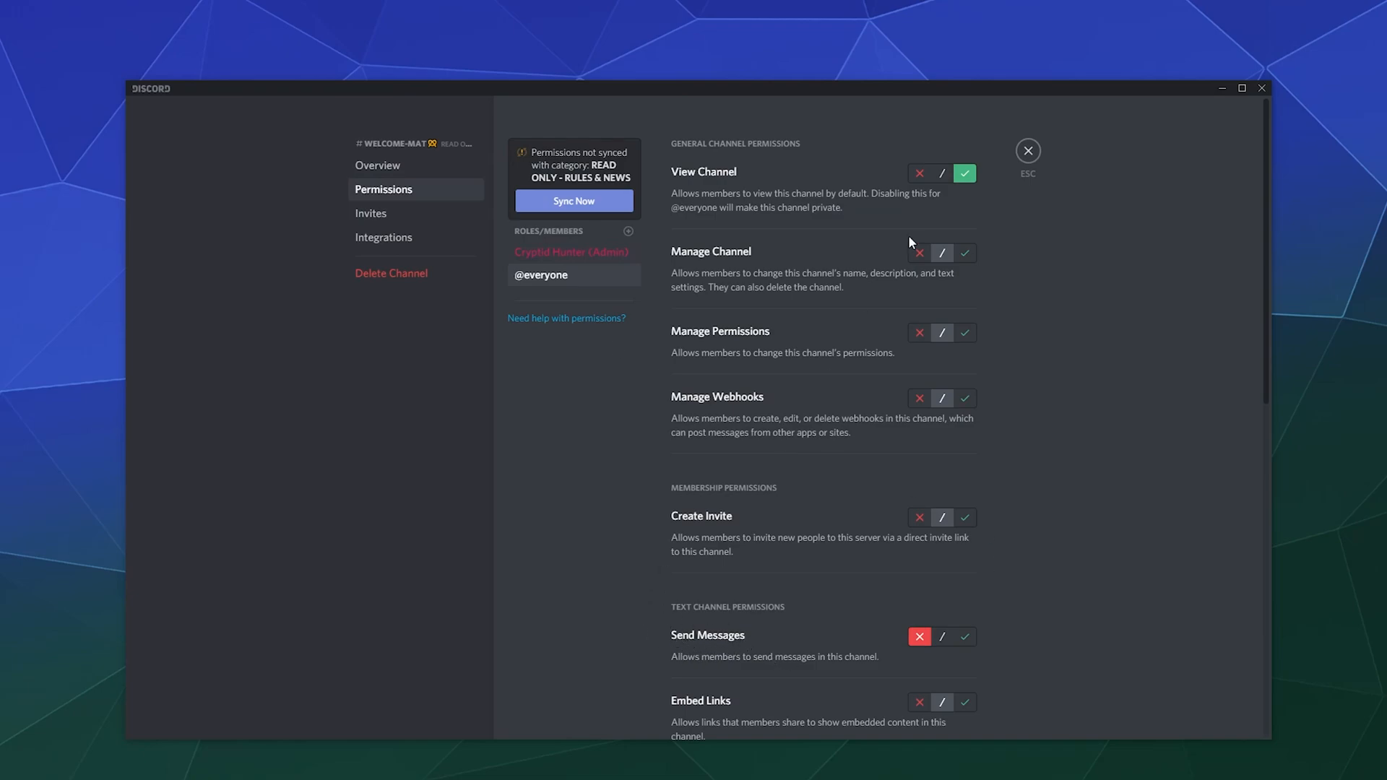
scroll("down", 3)
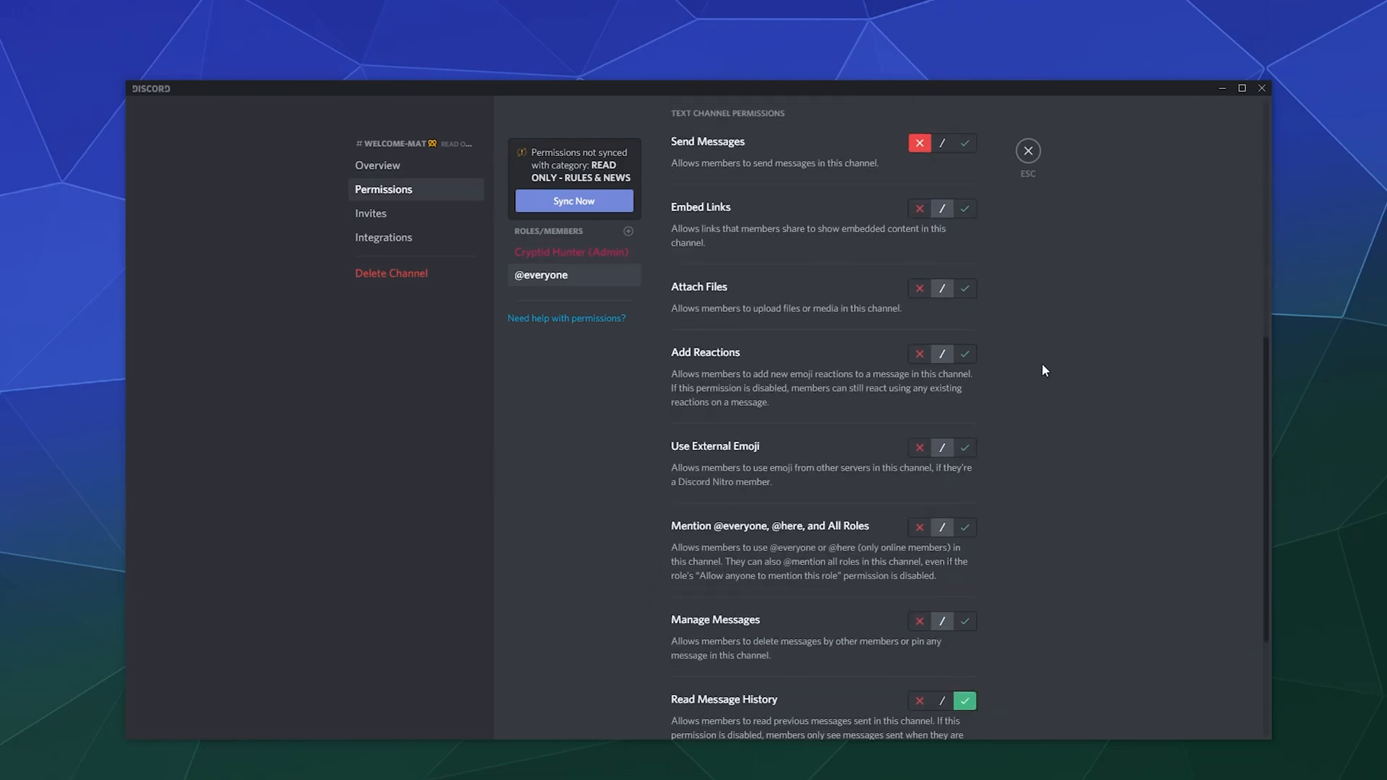
scroll("down", 3)
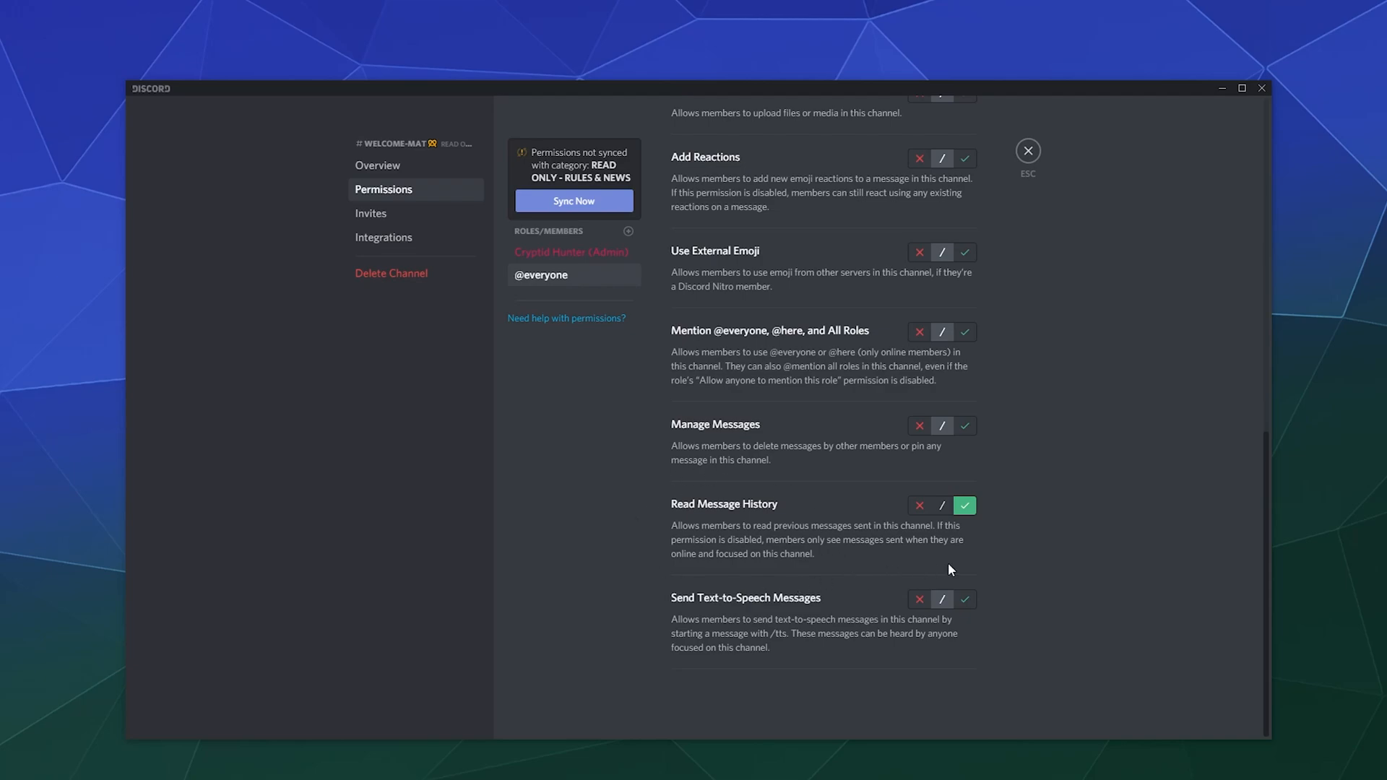
mouse_move(1000, 318)
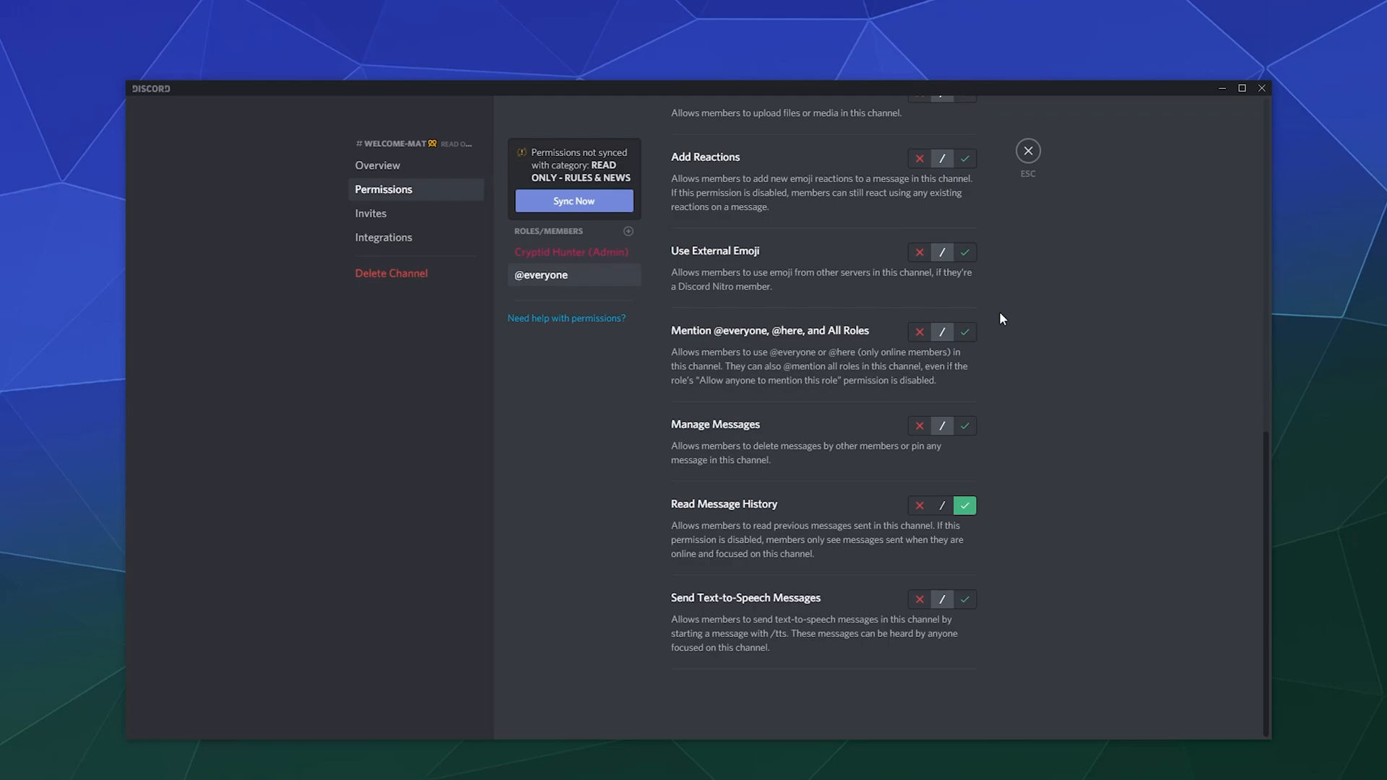
mouse_move(913, 228)
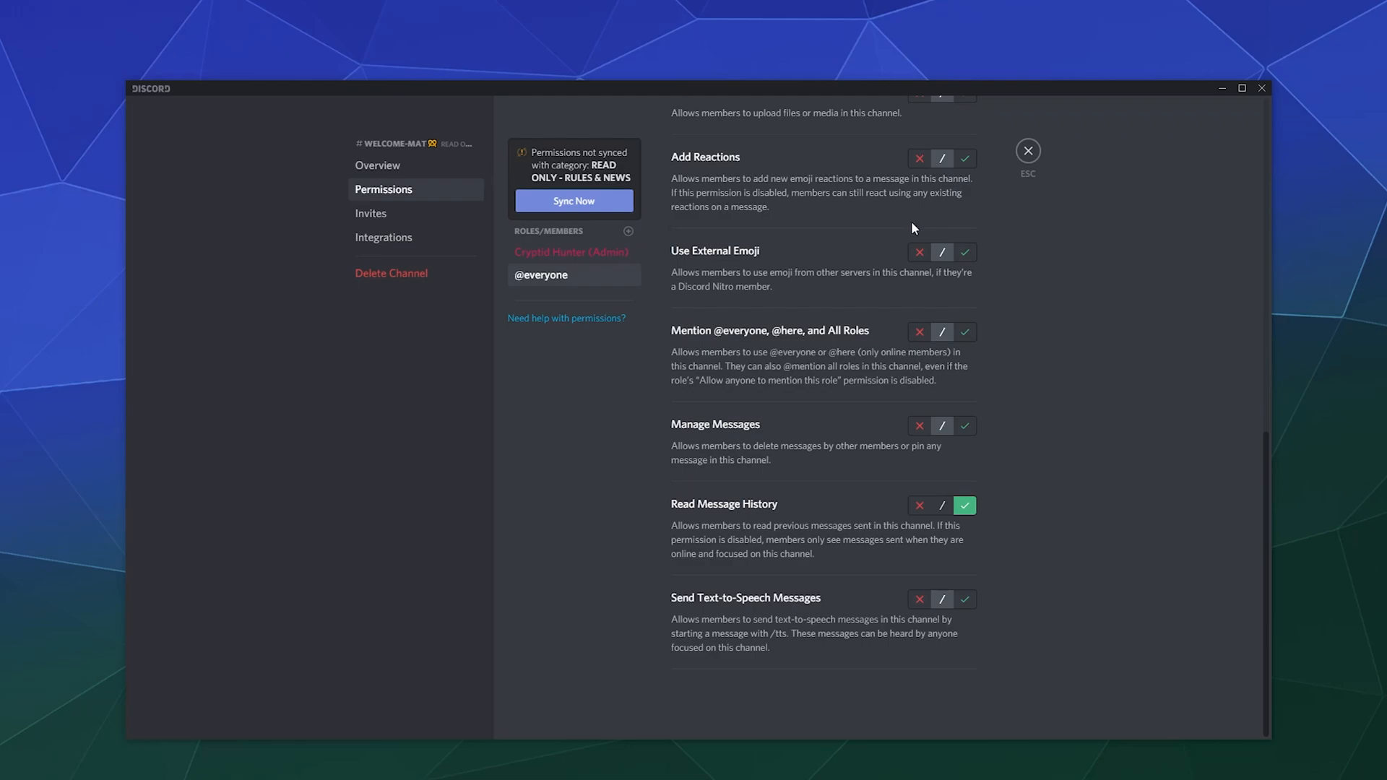
Step: Allow the Cryptid Hunter (Admin) role to view welcome-mat and read/send messages, then close the settings
left_click(570, 251)
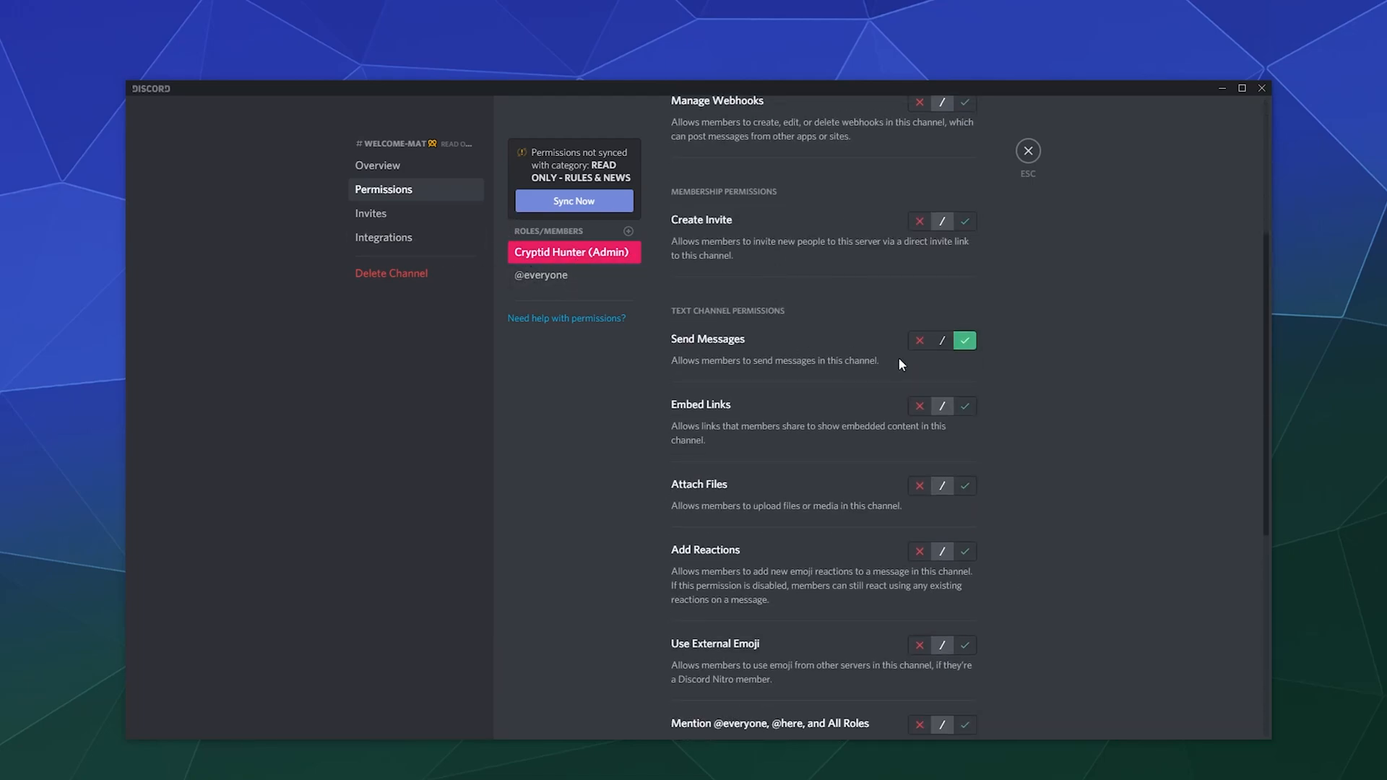
scroll("down", 3)
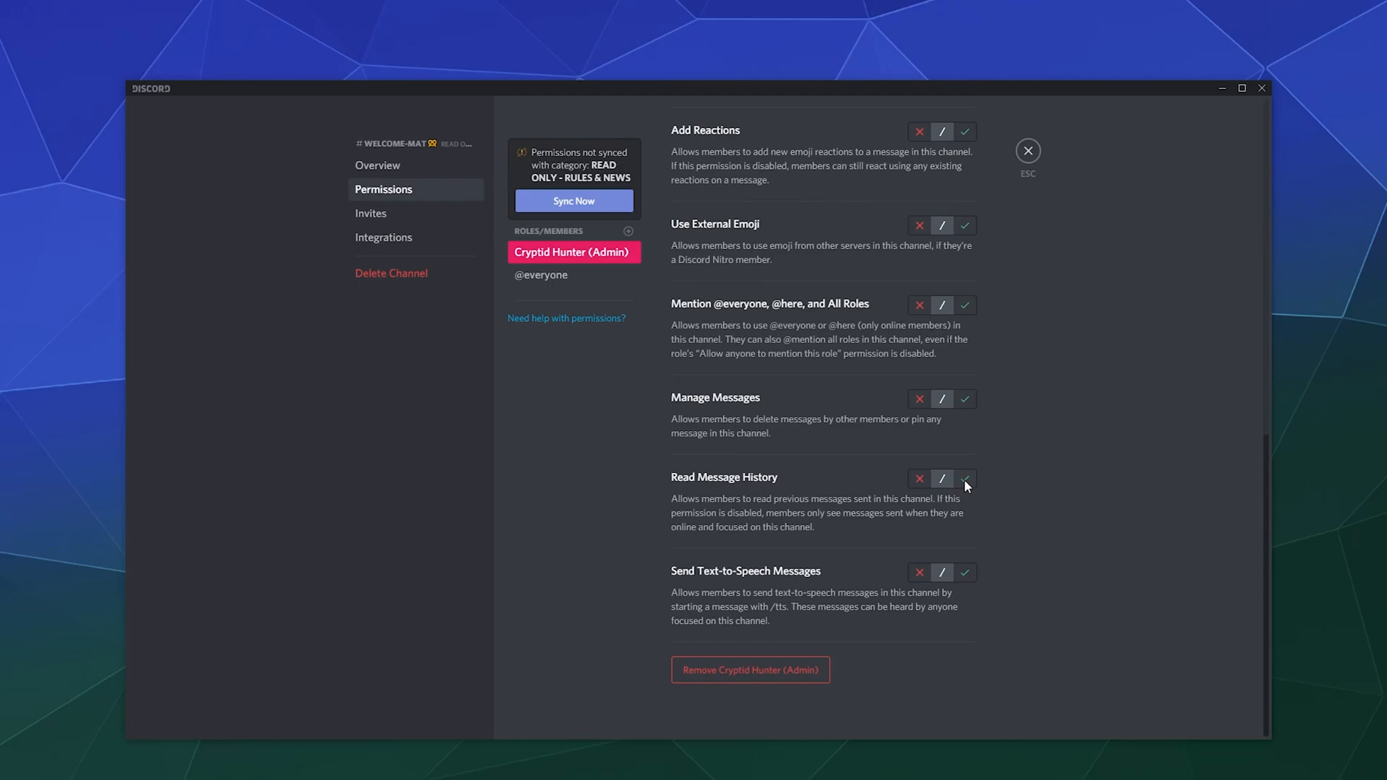
left_click(965, 621)
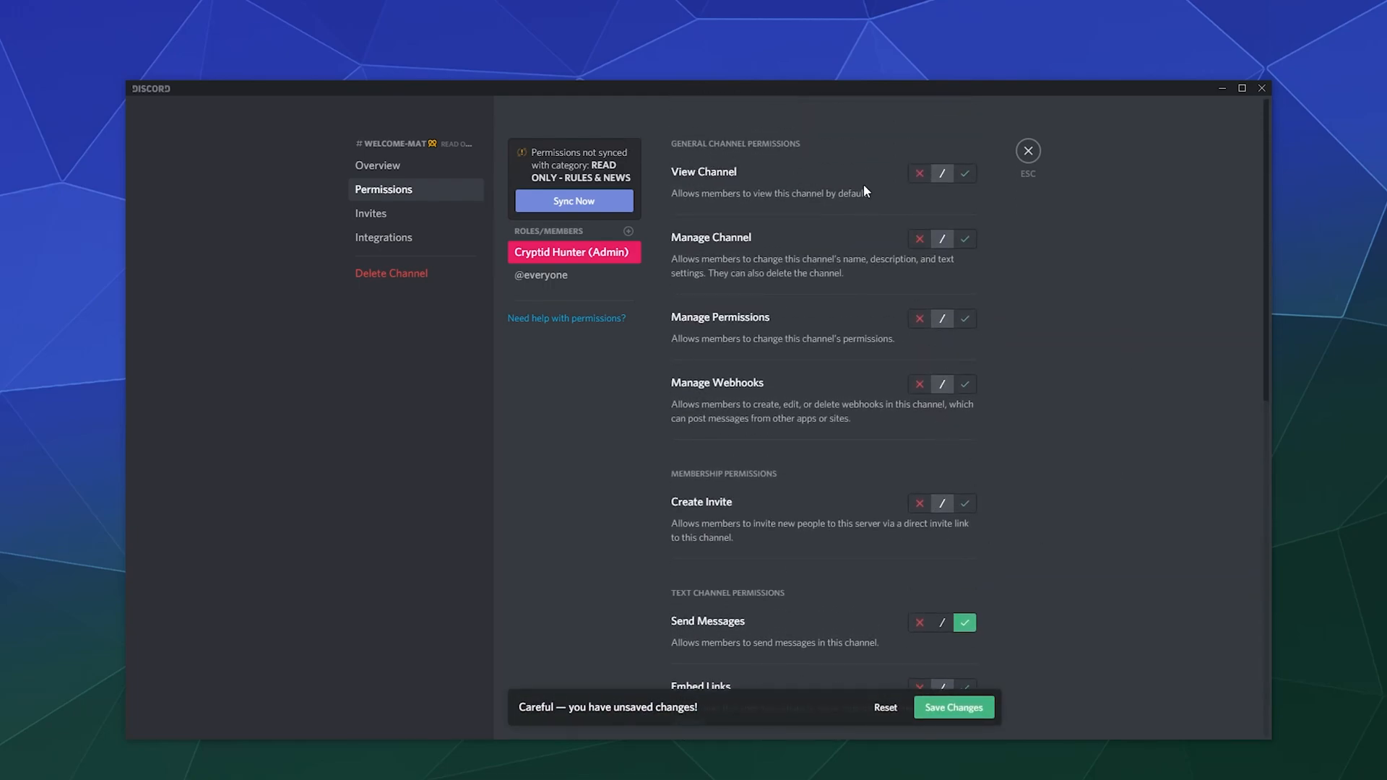
left_click(964, 172)
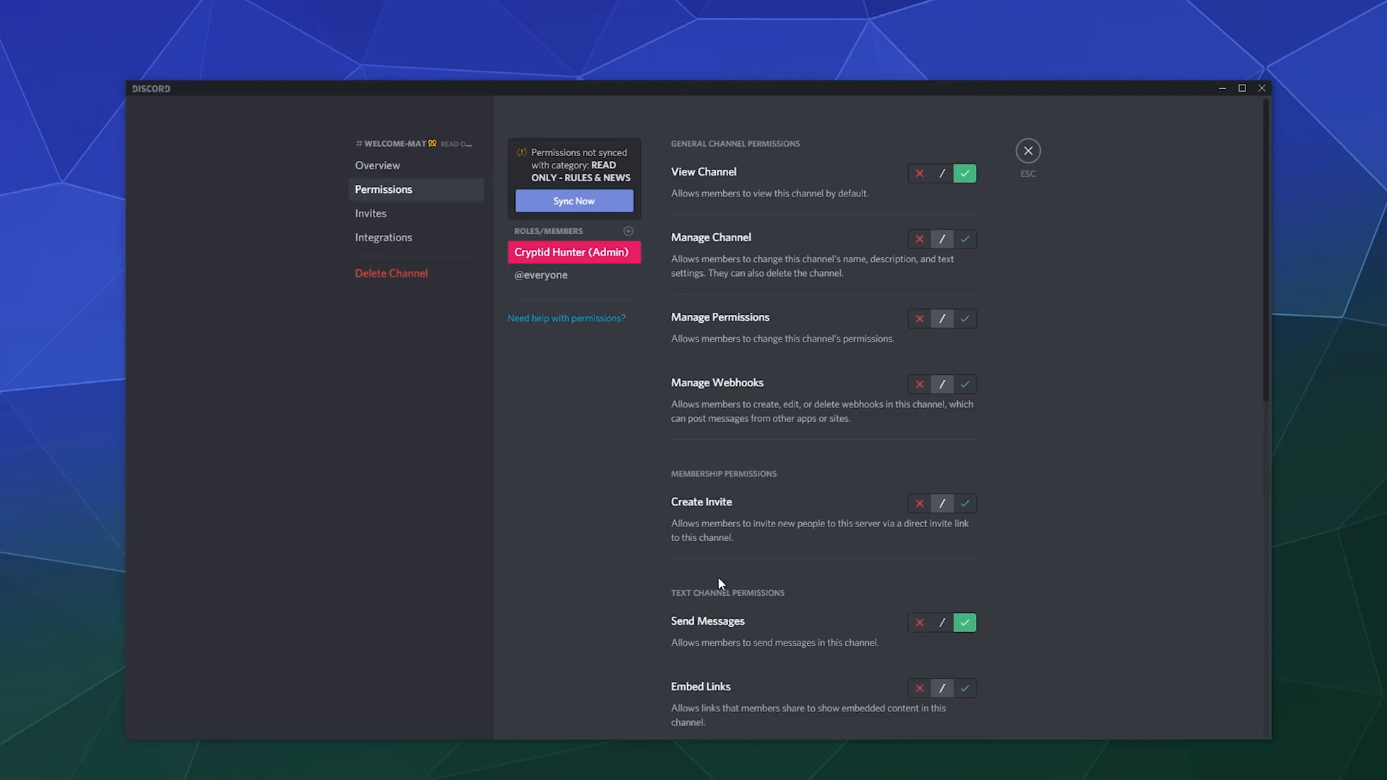
scroll("down", 3)
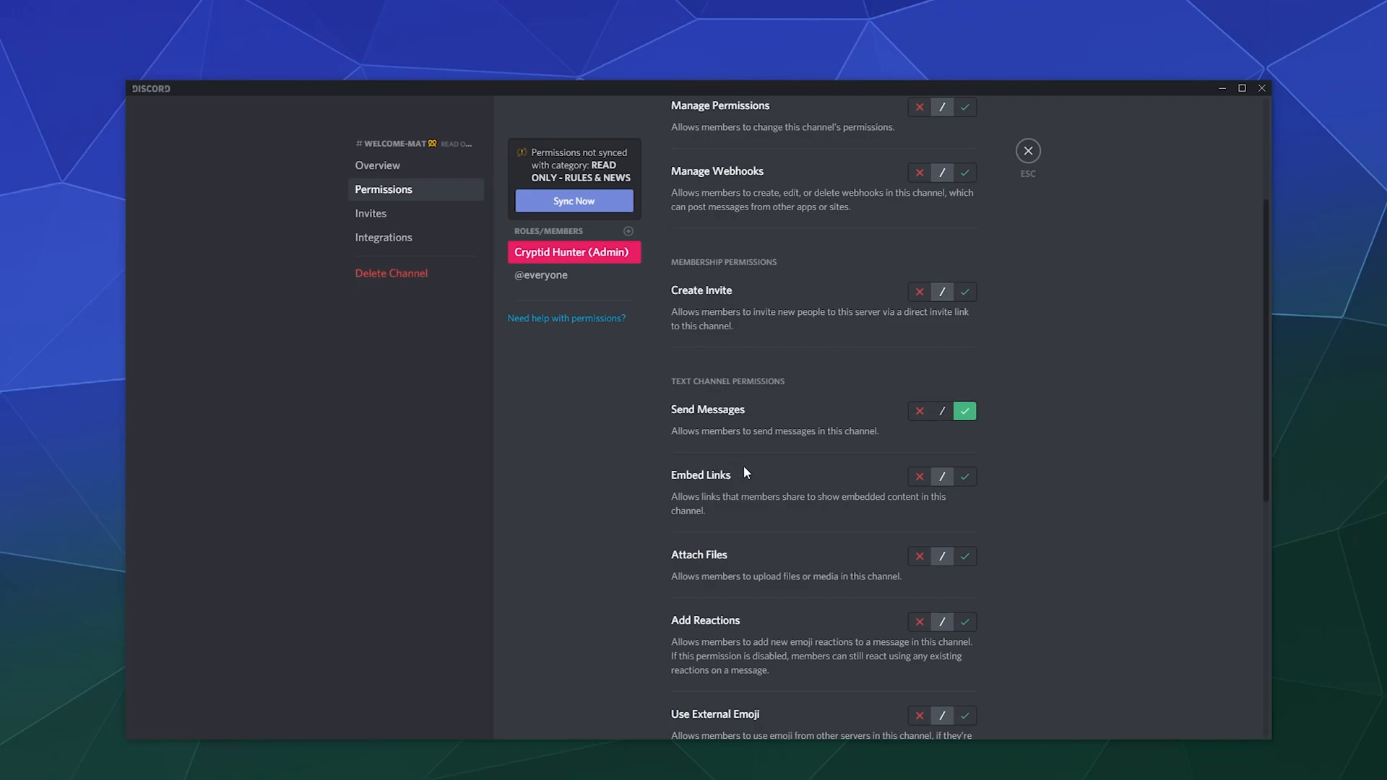
left_click(1027, 150)
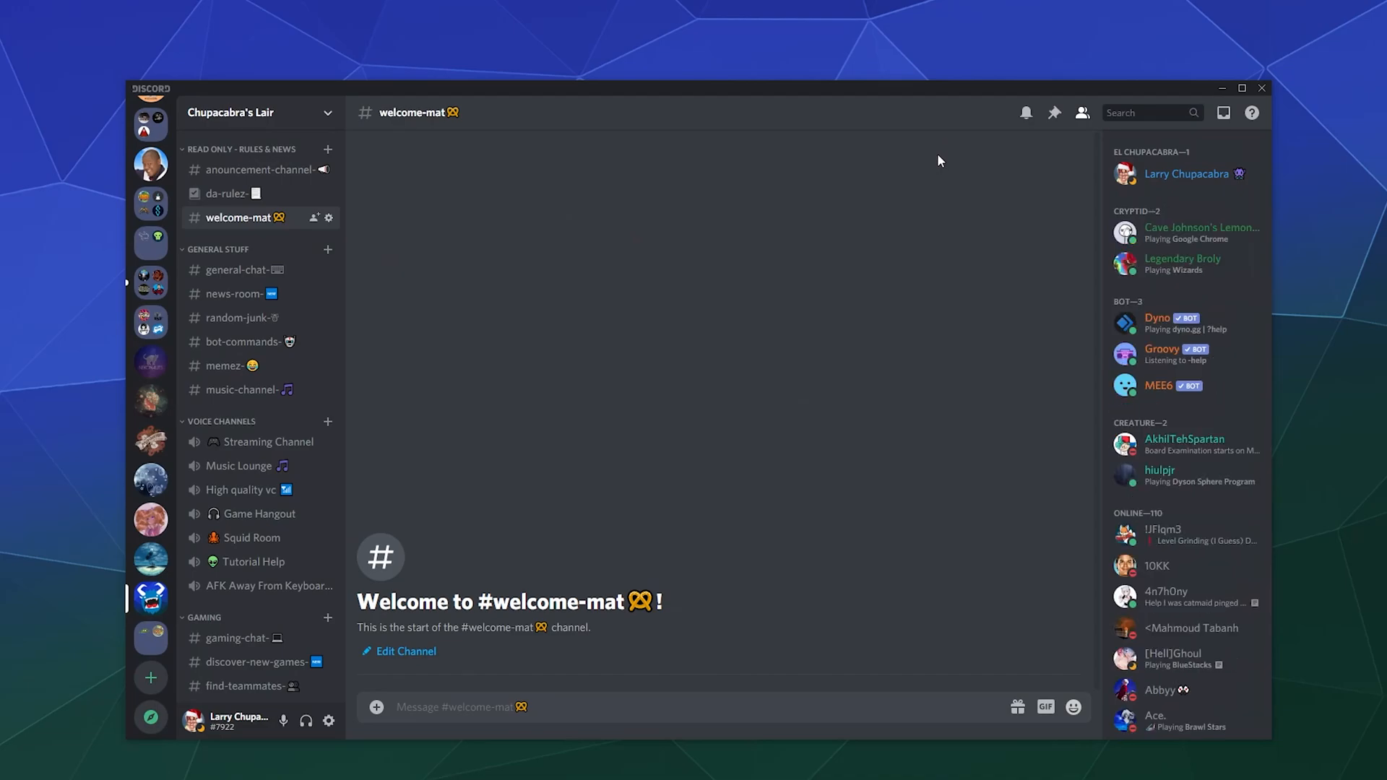
mouse_move(851, 263)
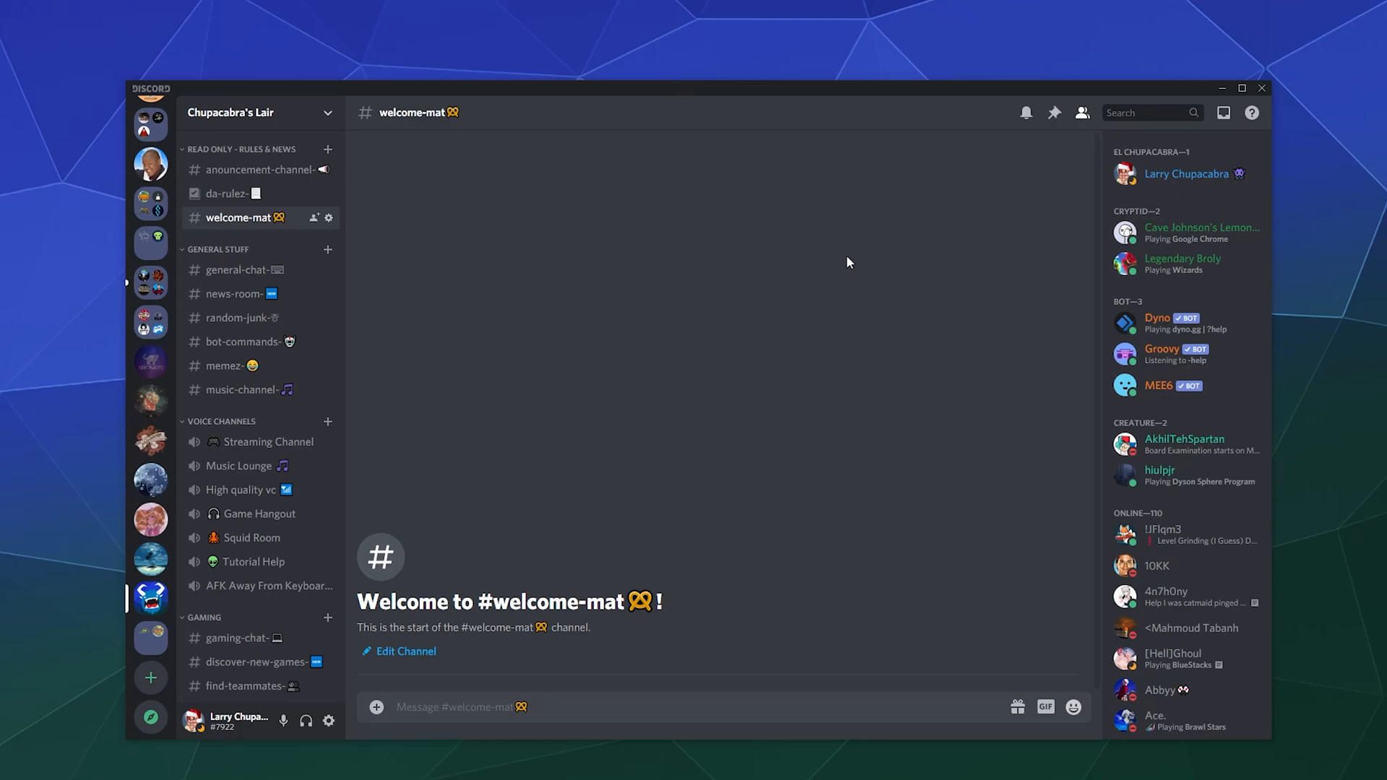
mouse_move(806, 366)
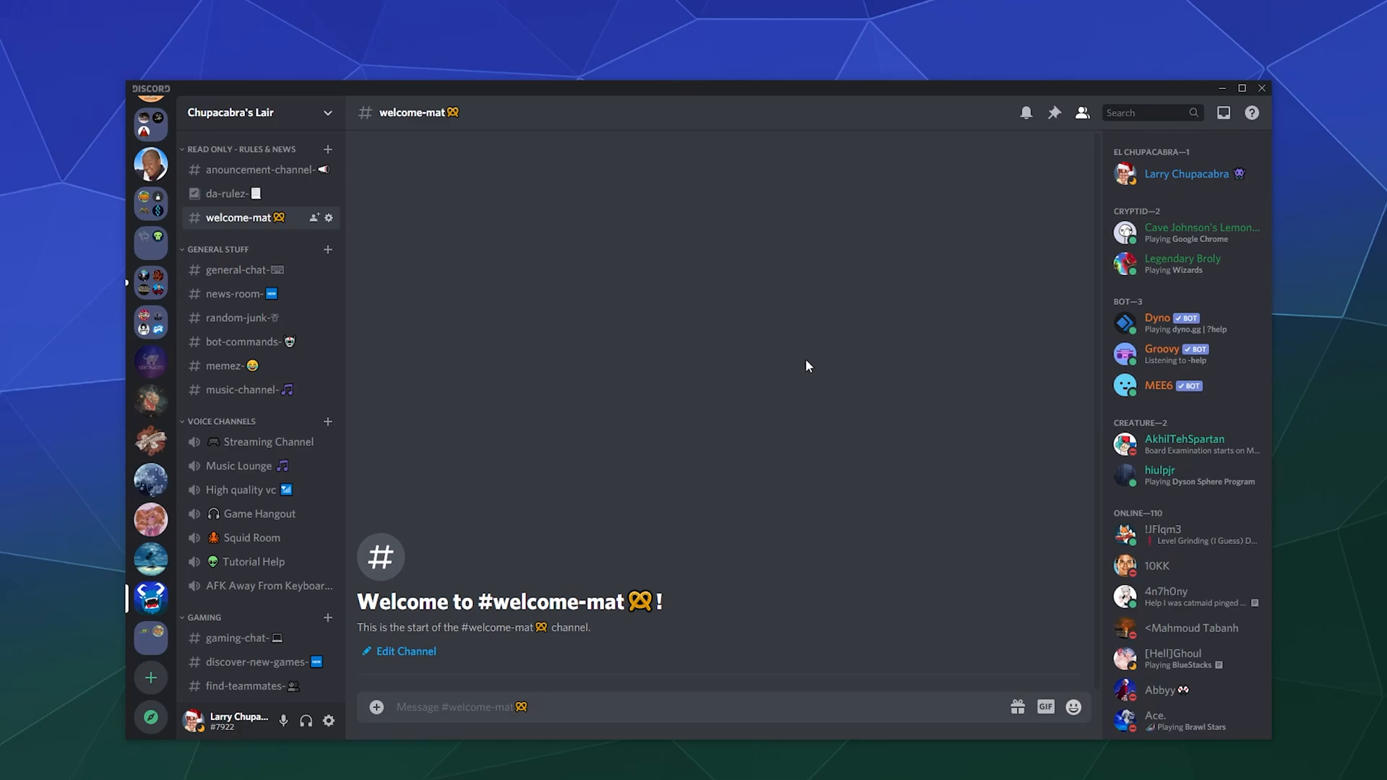